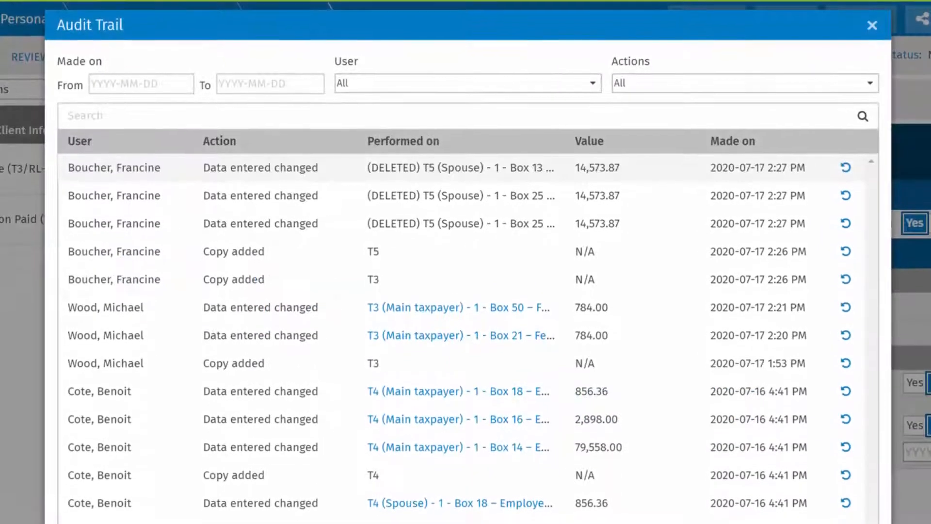
Scroll down through the audit trail entries before returning to the identification form
scroll(down, 3)
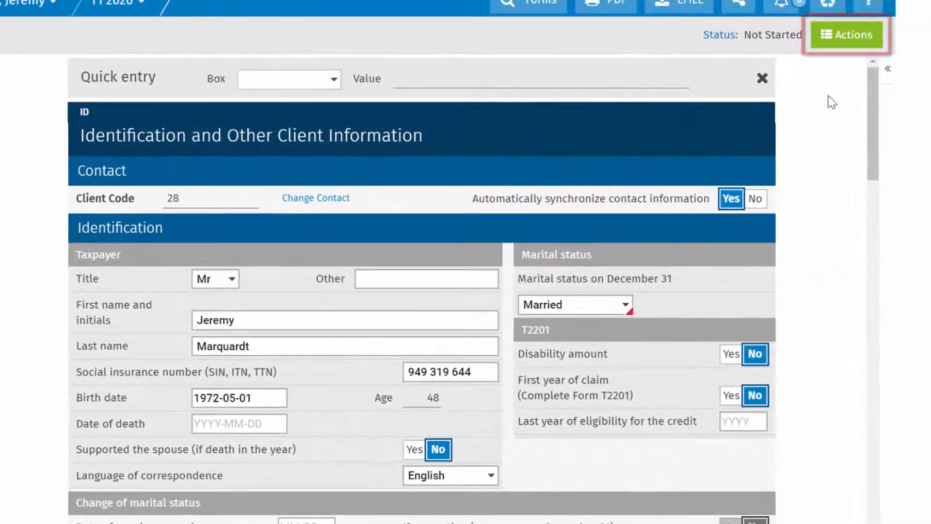
Open the Audit Trail for the T1 return from the Actions menu's Return Management group
click(846, 35)
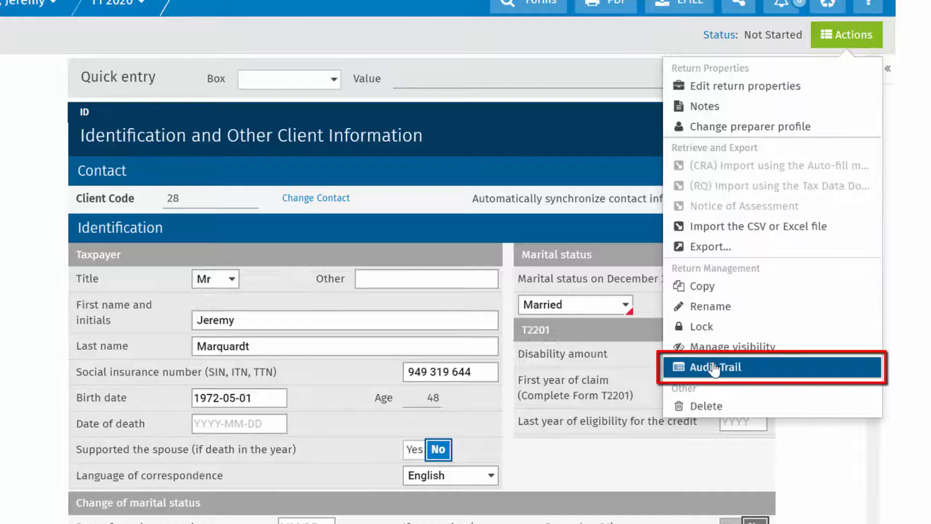
click(713, 367)
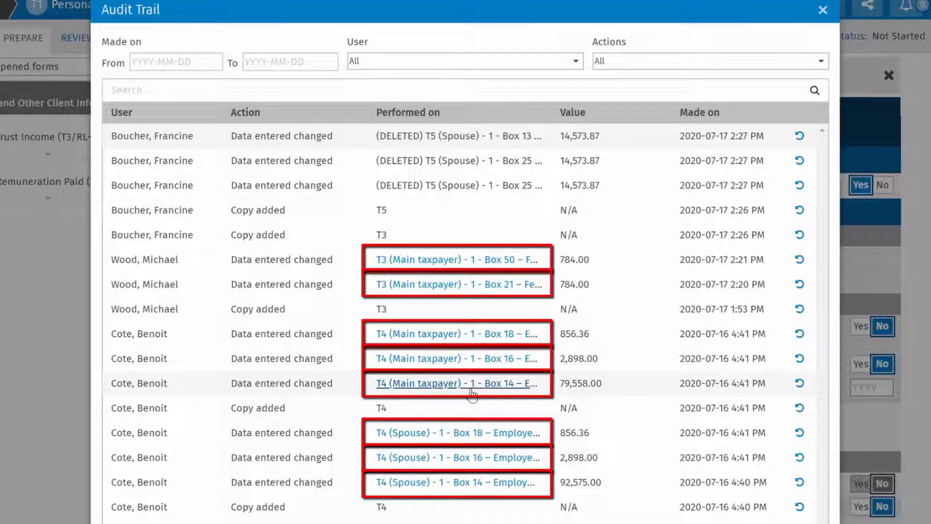
click(457, 383)
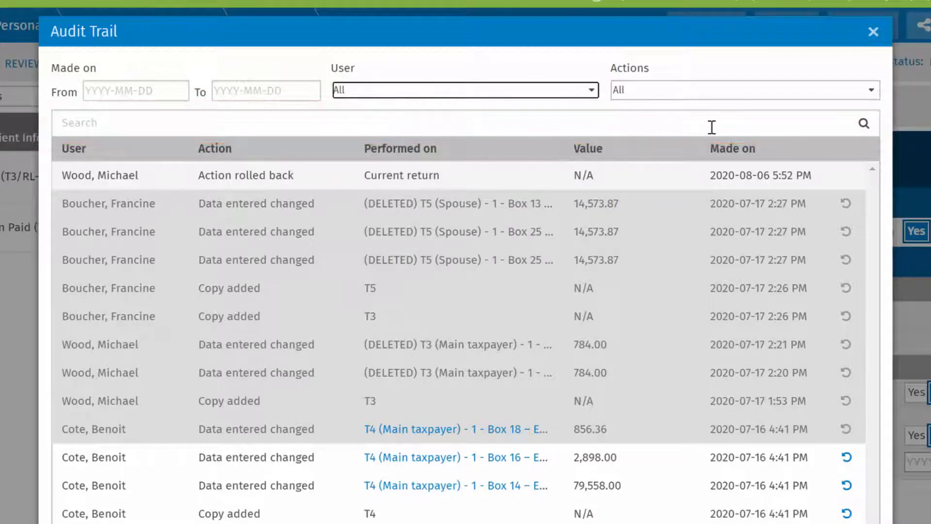
Show the Actions filter list of action types, from rollbacks to spouse additions
click(871, 91)
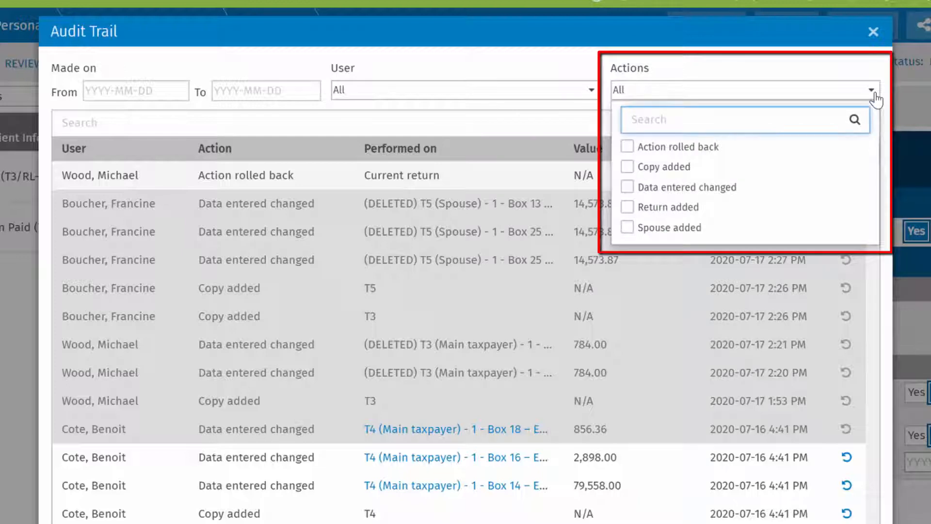